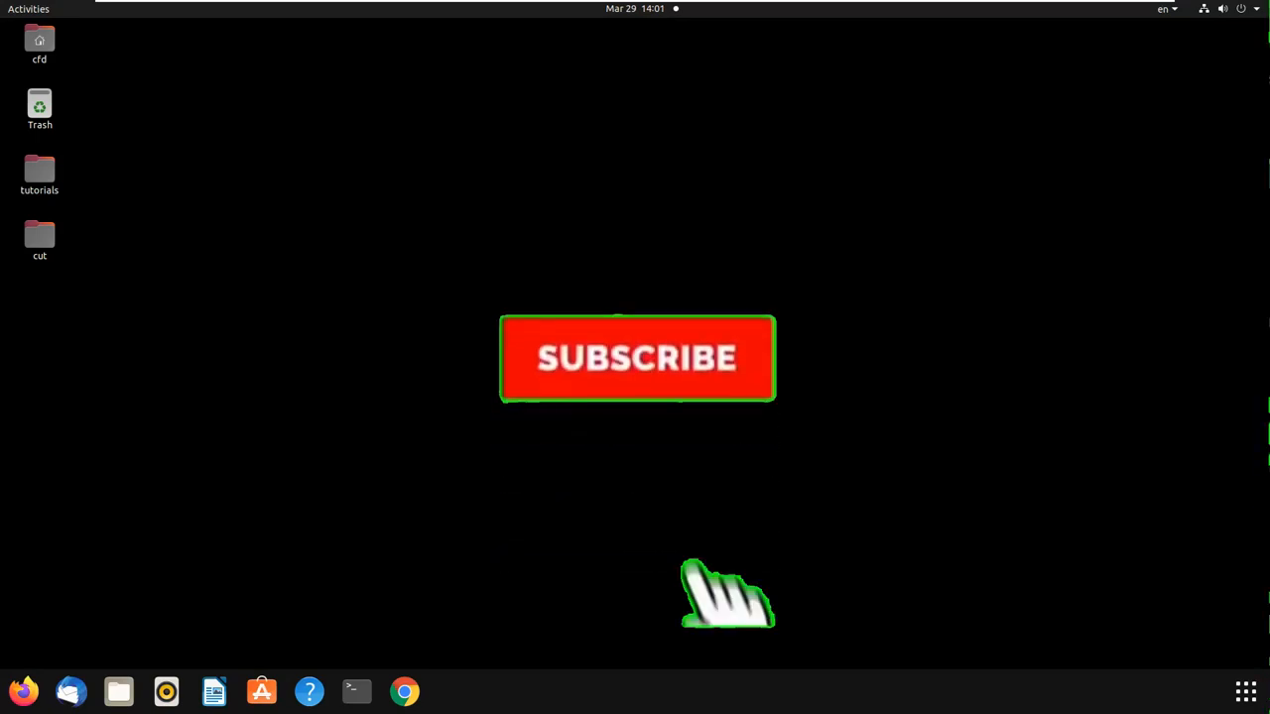
Browse into the tutorials' interFoam cases to reach the damBreak folder
{"action": "left_click", "coordinate": [635, 357]}
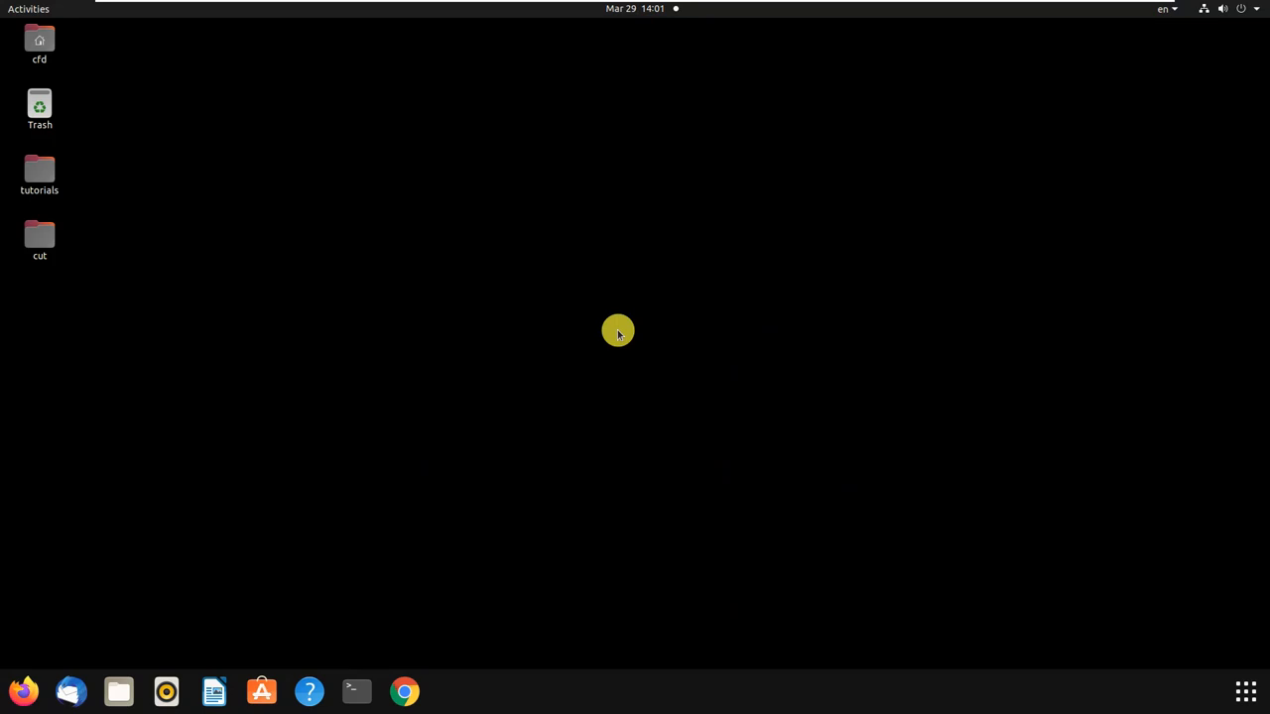
{"action": "left_click", "coordinate": [40, 174]}
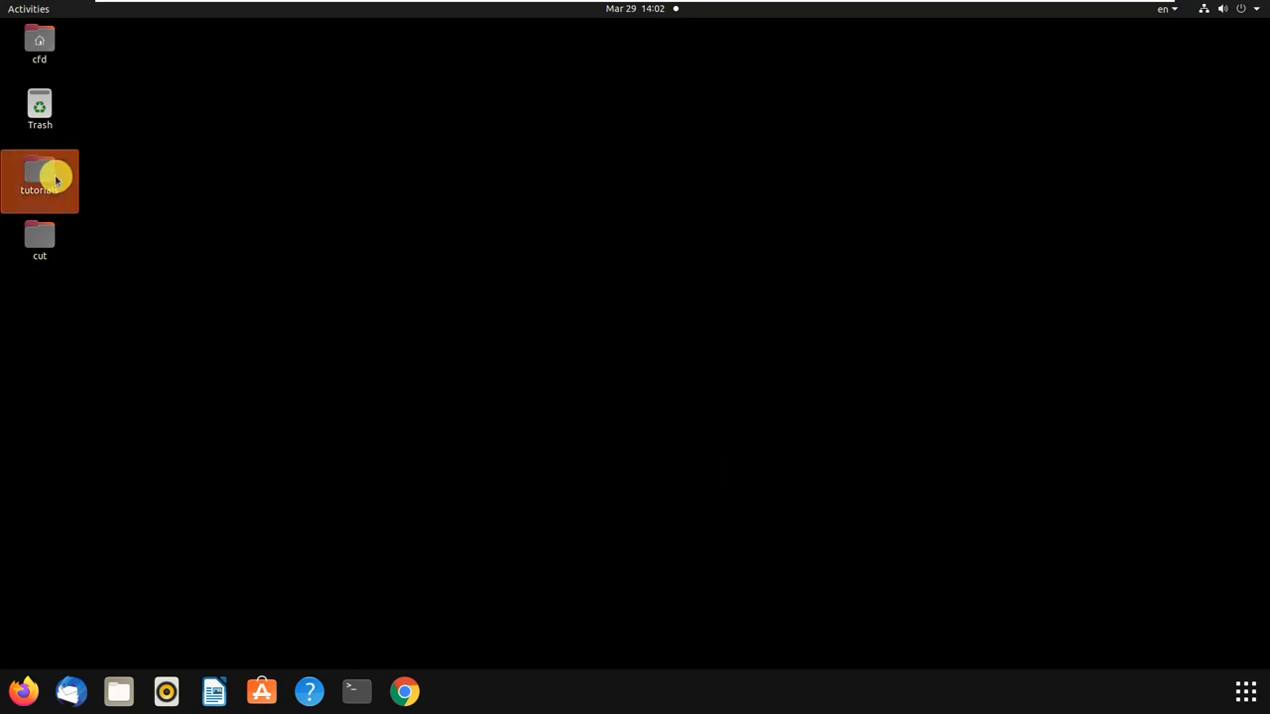
{"action": "double_click", "coordinate": [40, 181]}
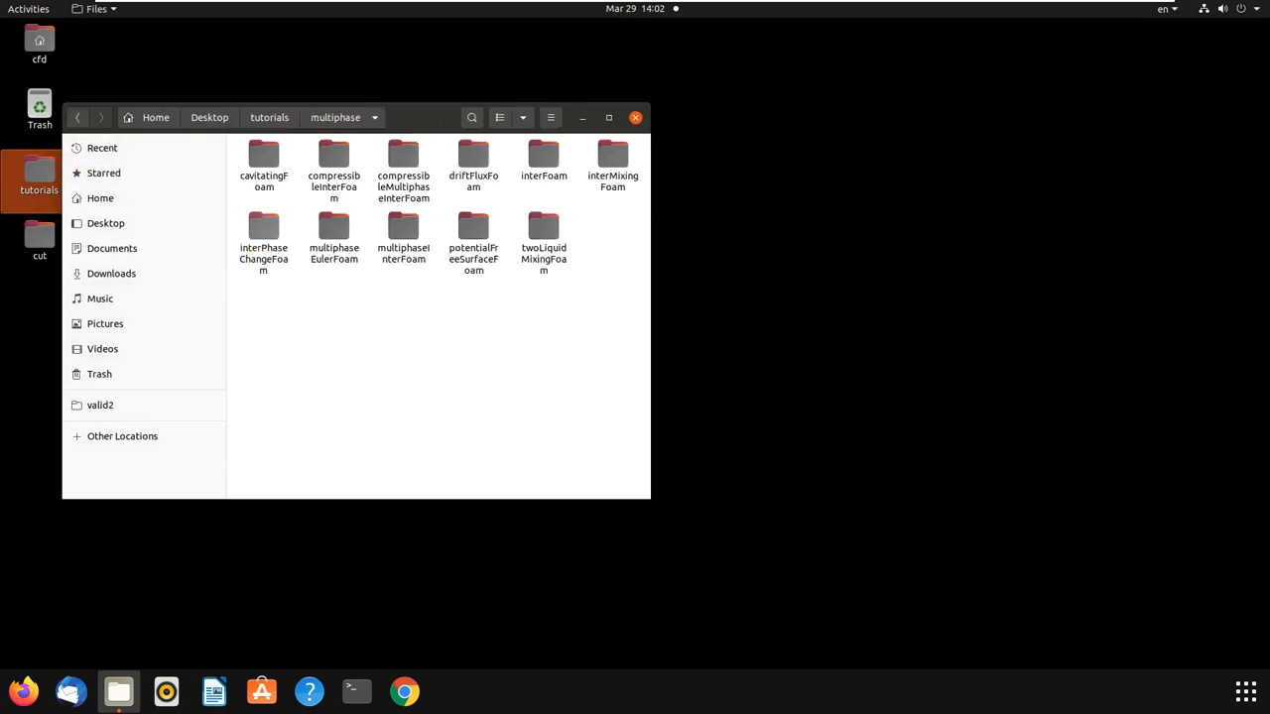
{"action": "double_click", "coordinate": [544, 155]}
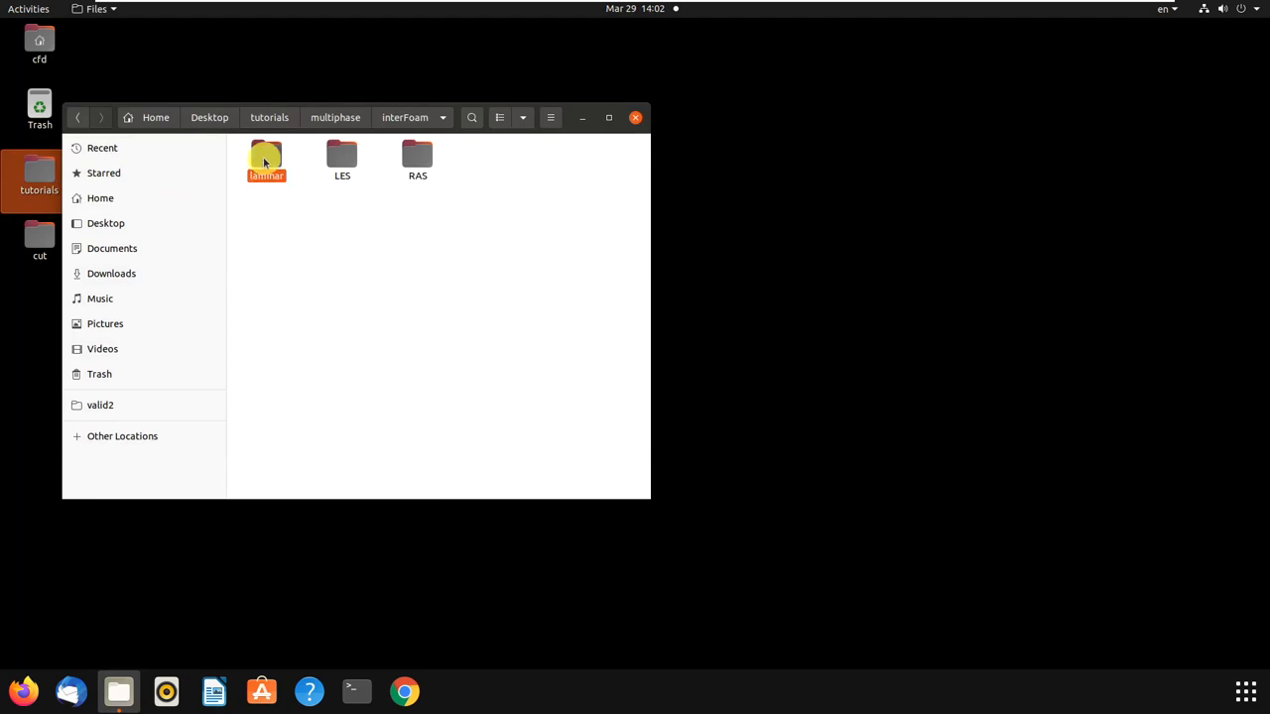
Copy the damBreak case onto the desktop and bring up its folder actions
{"action": "double_click", "coordinate": [266, 159]}
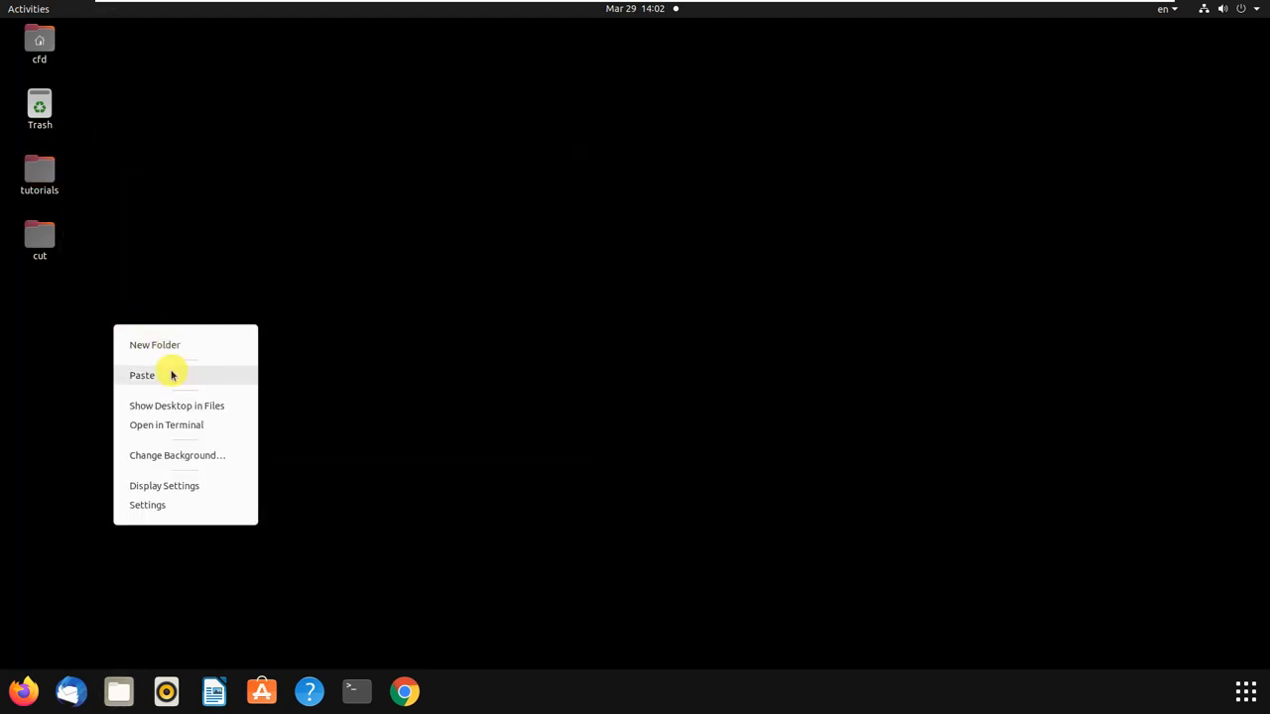
{"action": "left_click", "coordinate": [143, 375]}
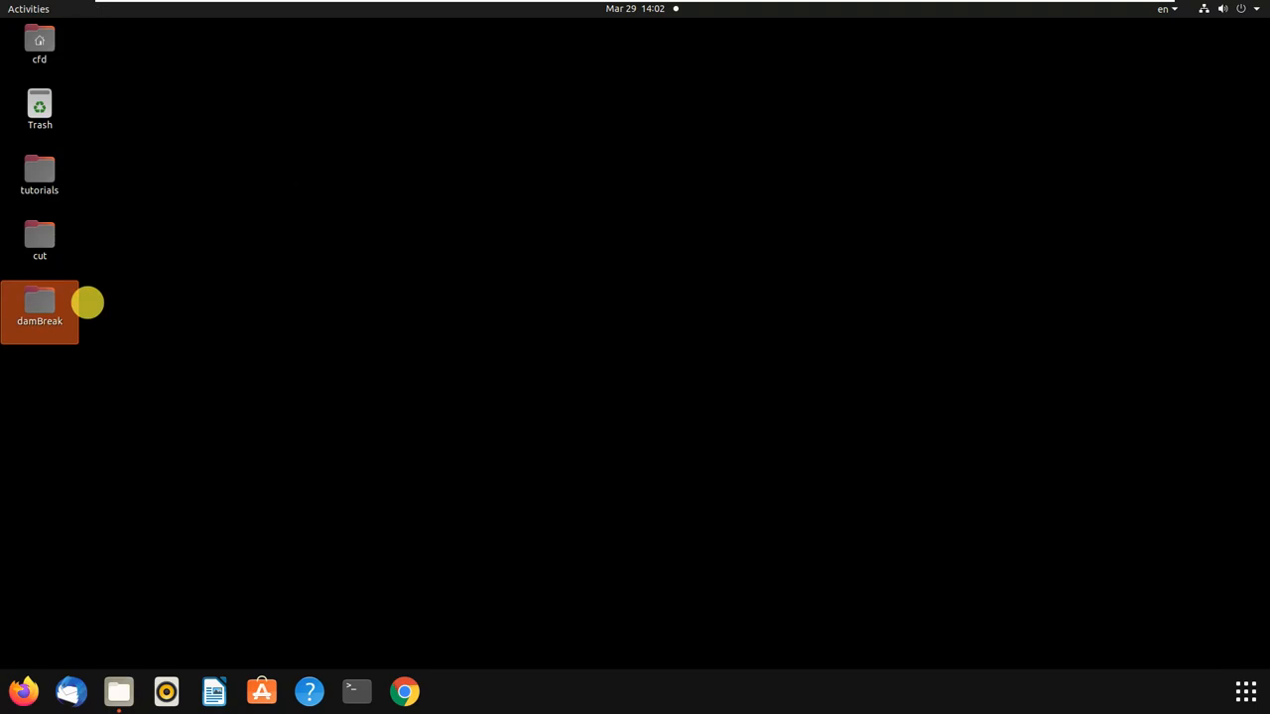
{"action": "right_click", "coordinate": [428, 234]}
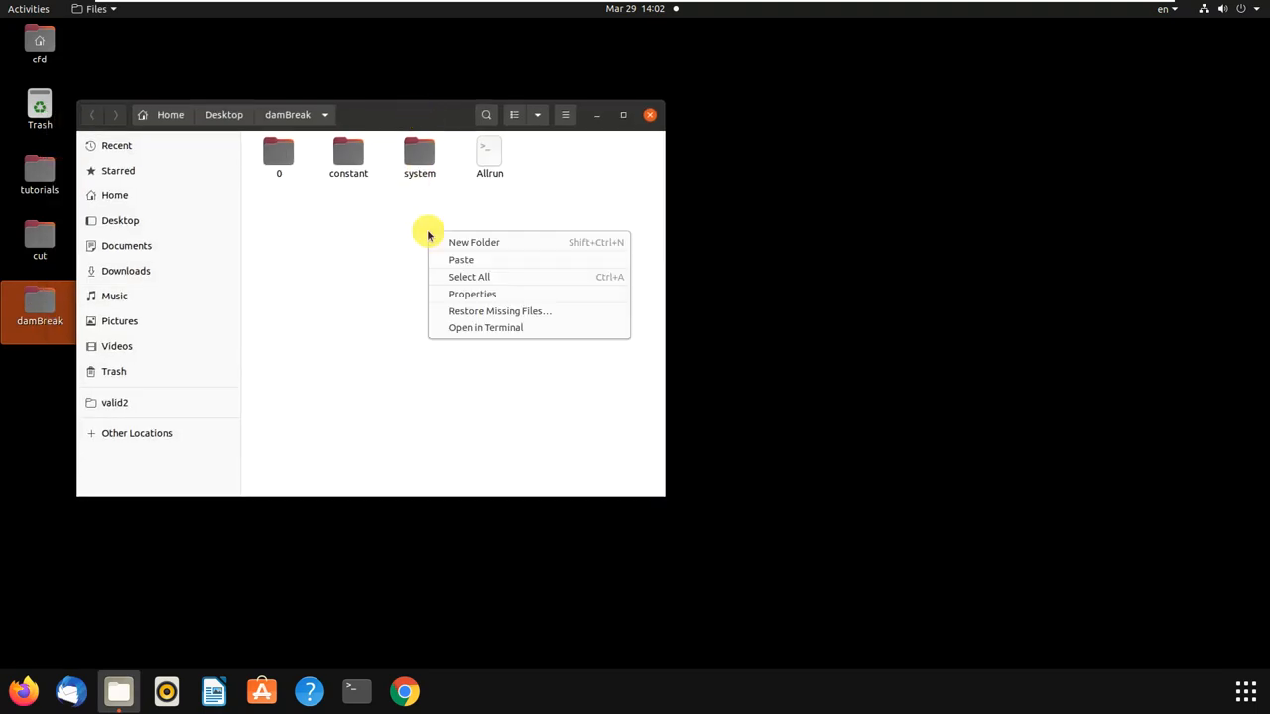
Run the damBreak case from a terminal with 'of' and './Allrun'
{"action": "left_click", "coordinate": [484, 327]}
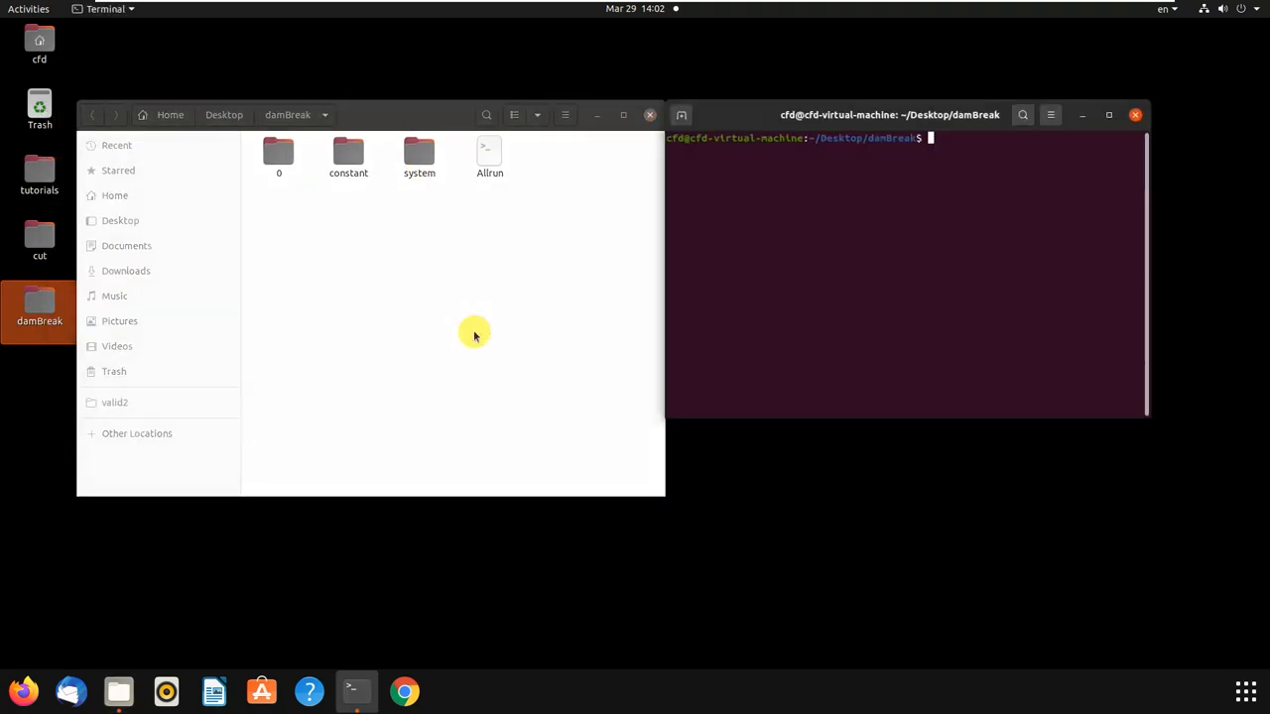
{"action": "type", "text": "of8"}
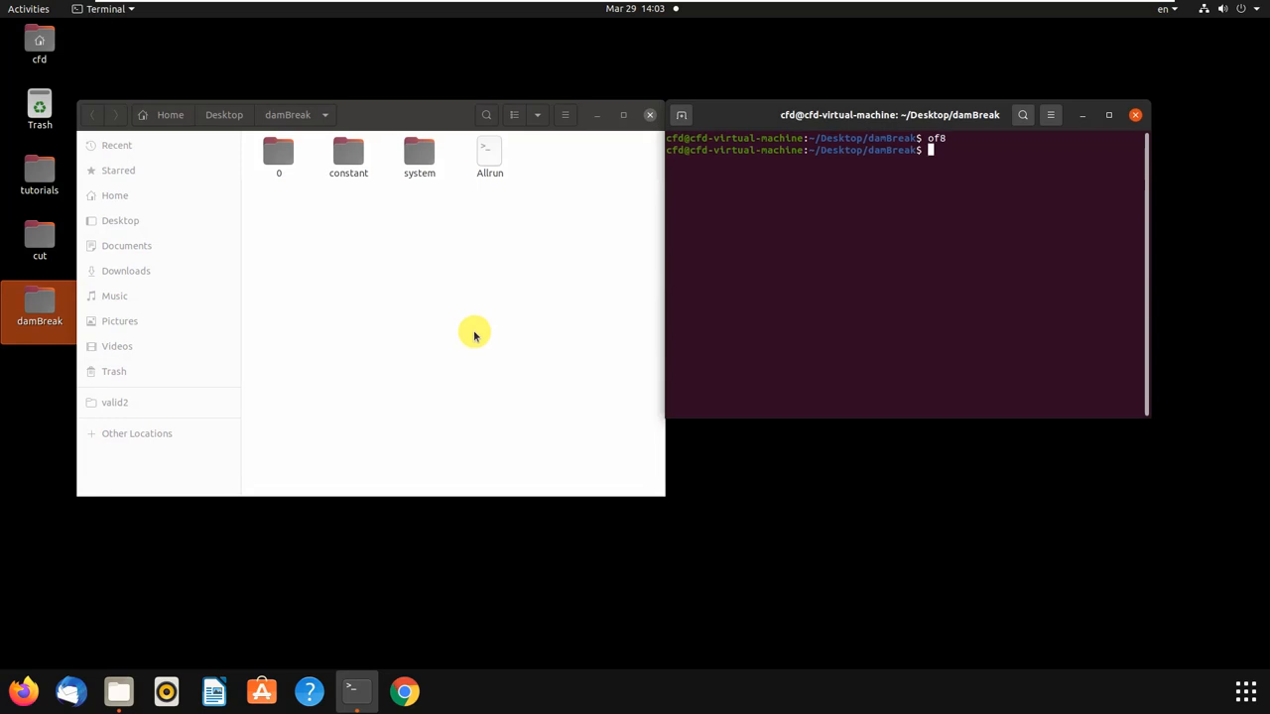
{"action": "type", "text": "./"}
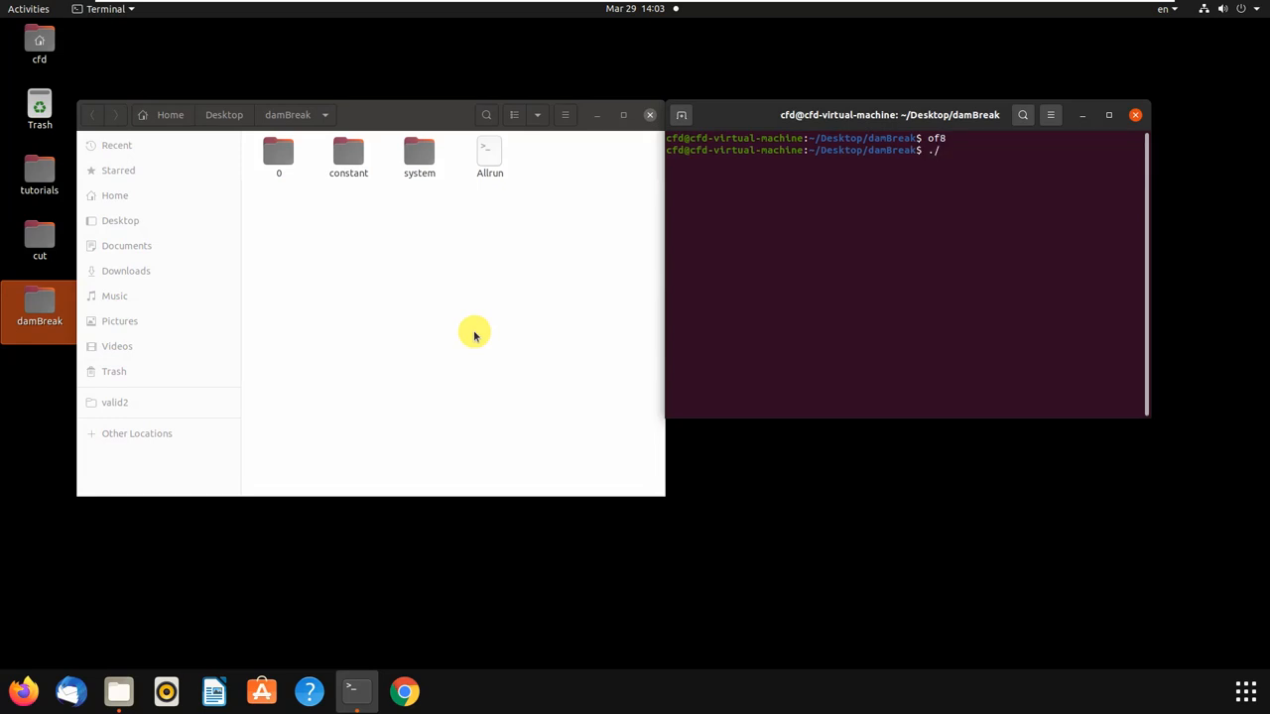
{"action": "type", "text": "aalR"}
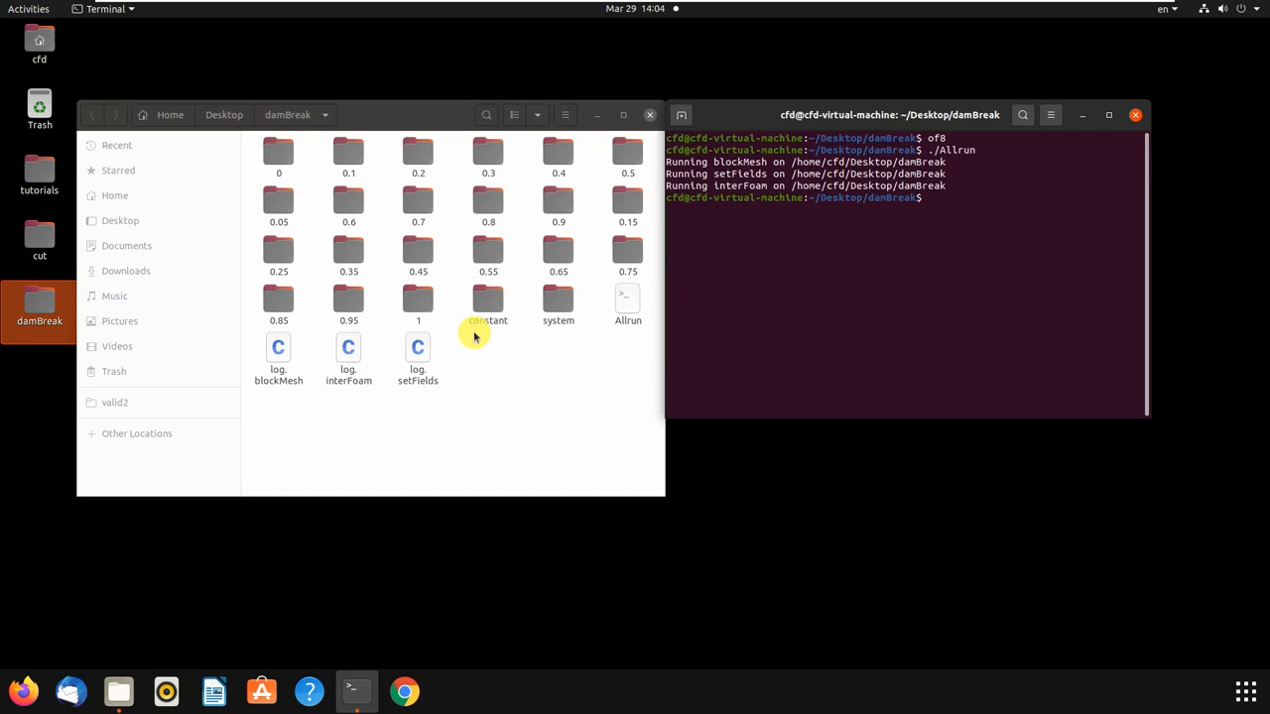
Launch ParaView on the damBreak case with paraFoam
{"action": "type", "text": "paraF"}
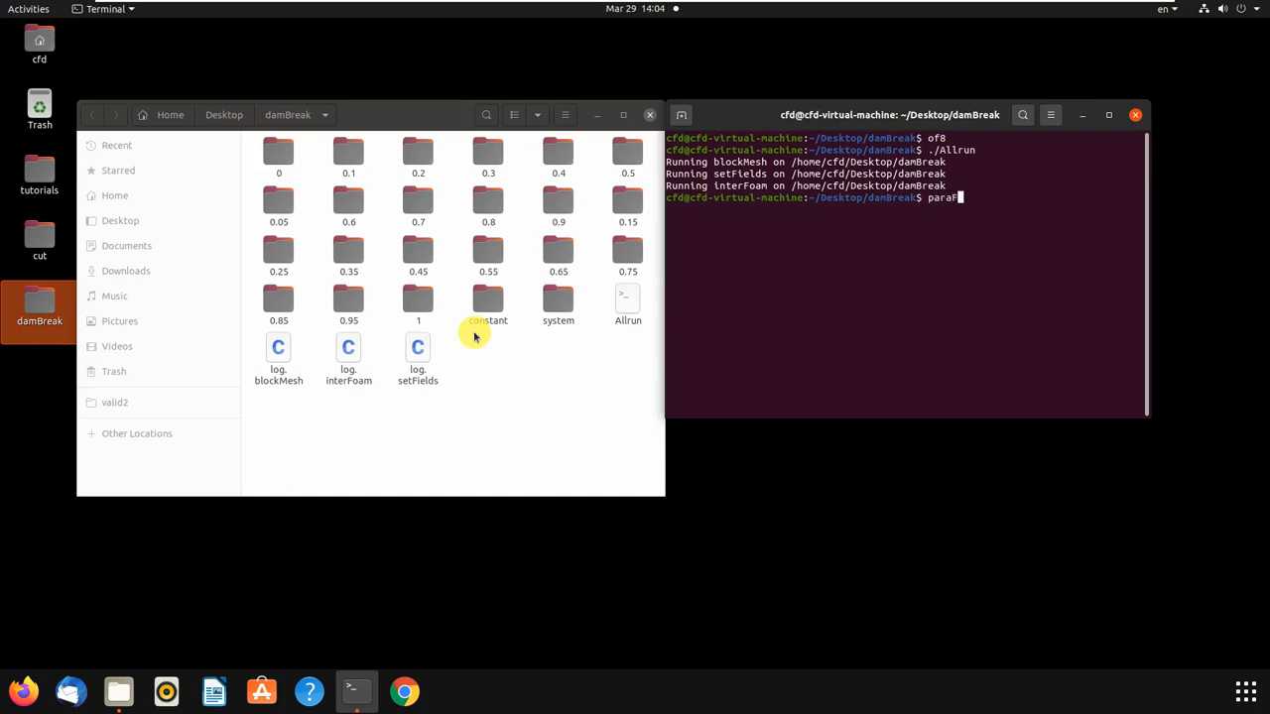
{"action": "key", "text": "Return"}
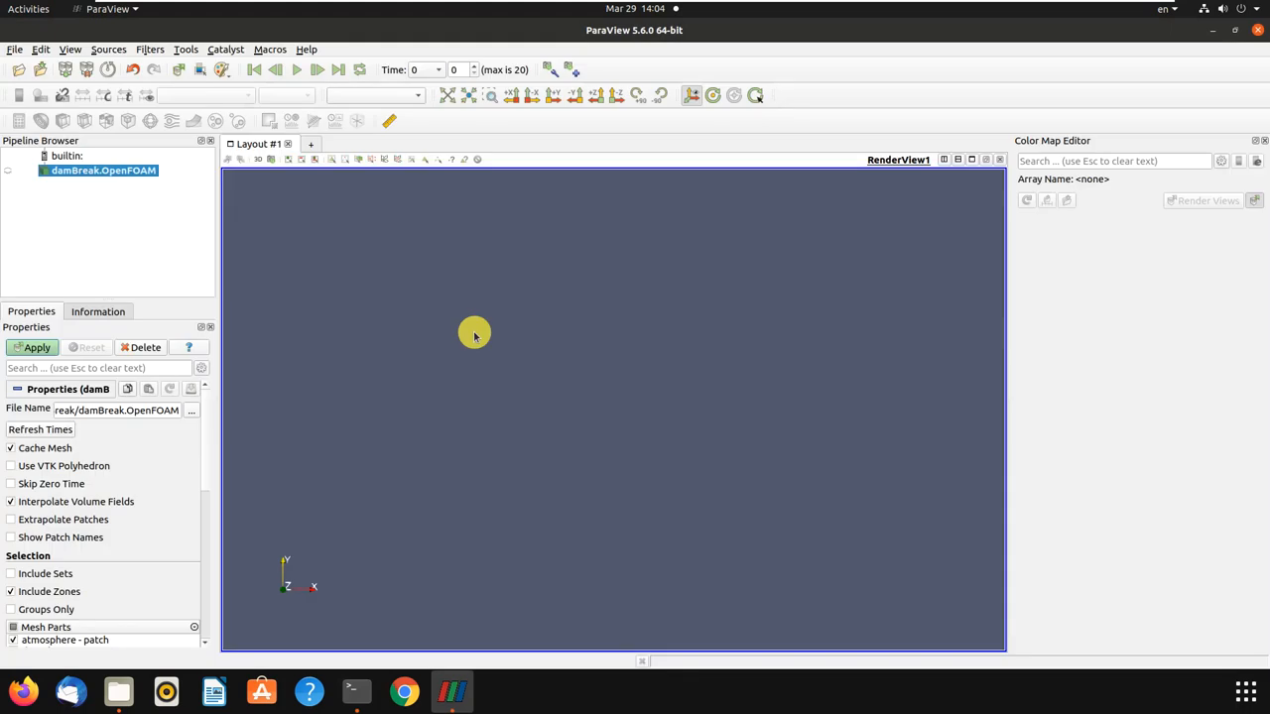
Apply the damBreak.OpenFOAM reader so the alpha.water field renders at time 0
{"action": "left_click", "coordinate": [35, 347]}
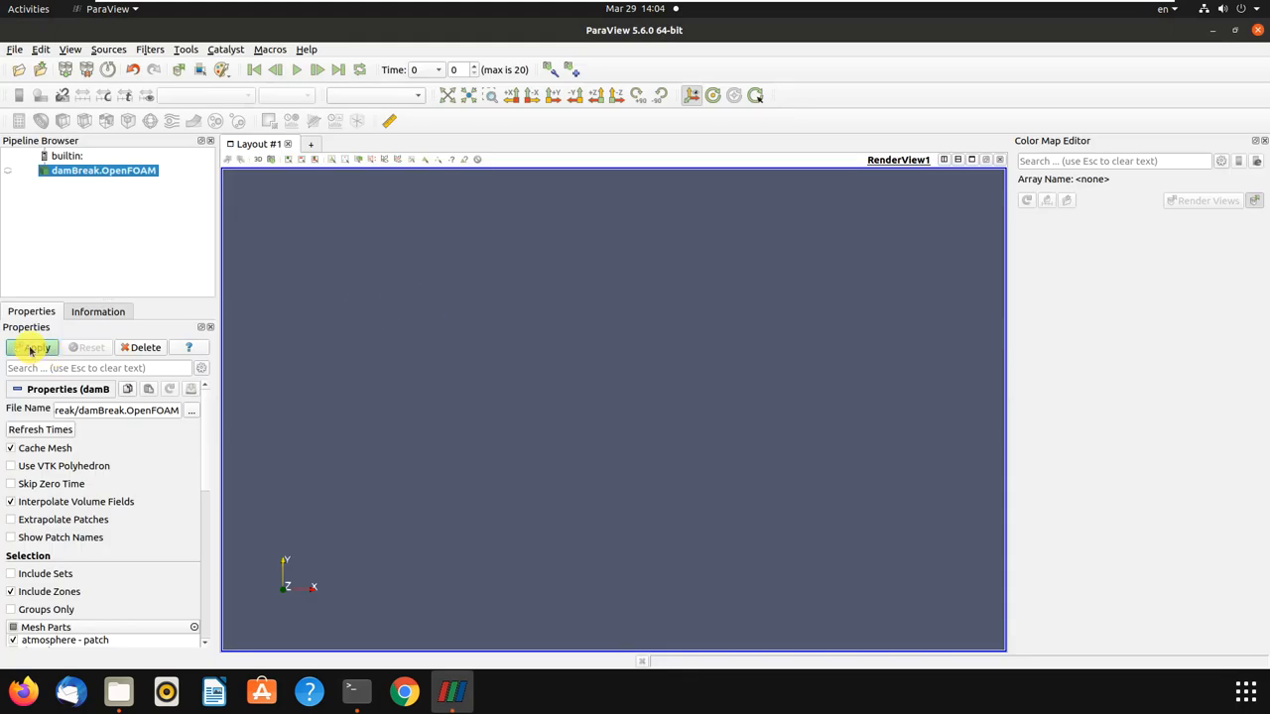
{"action": "left_click", "coordinate": [32, 347]}
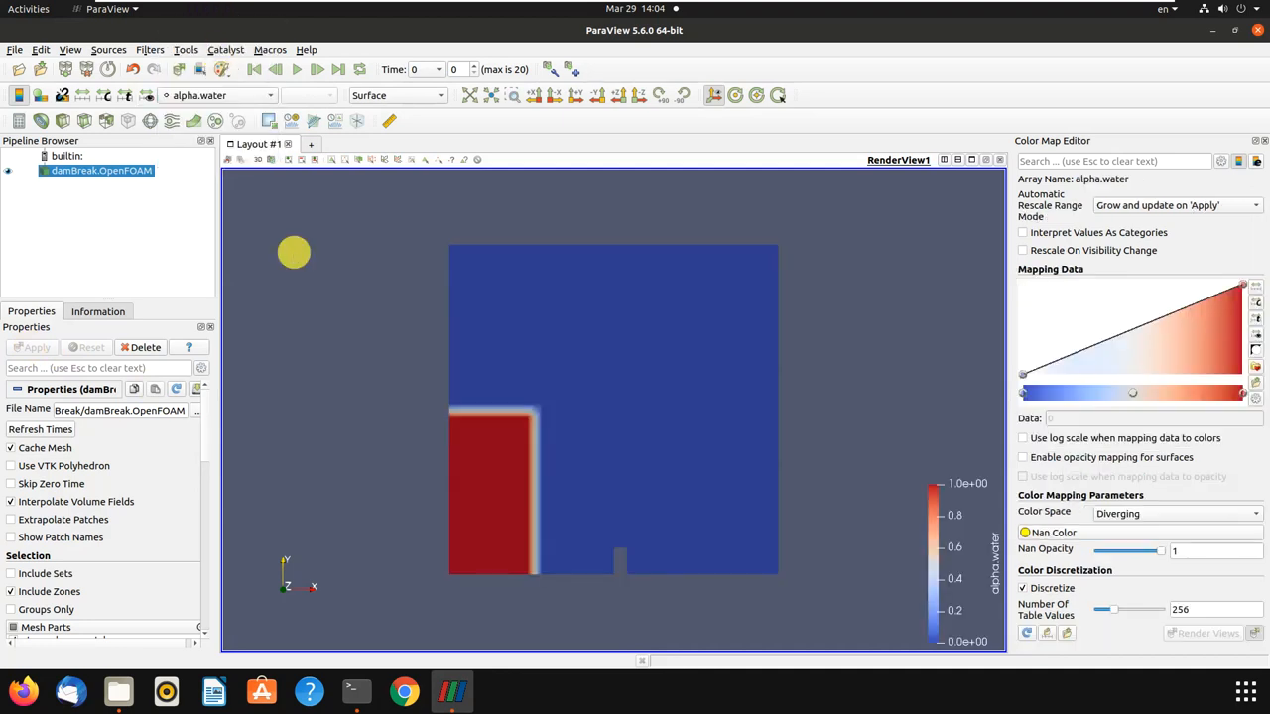
{"action": "mouse_move", "coordinate": [722, 423]}
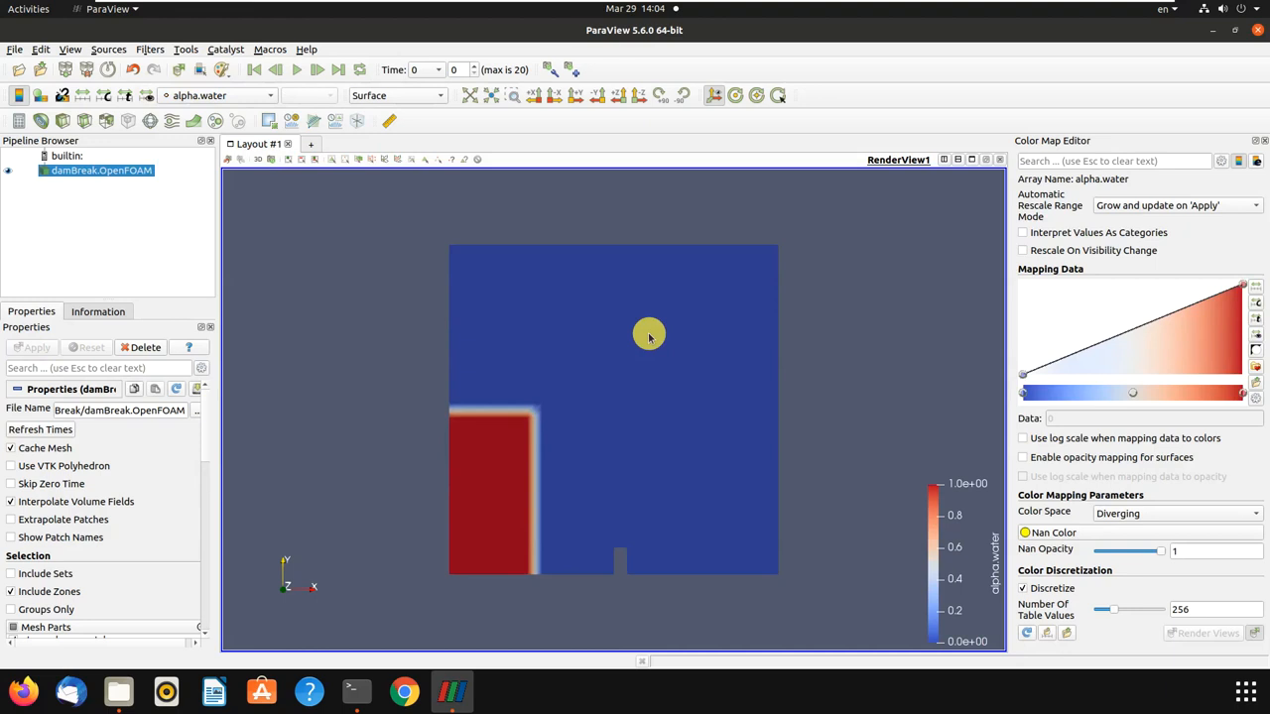
{"action": "mouse_move", "coordinate": [309, 121]}
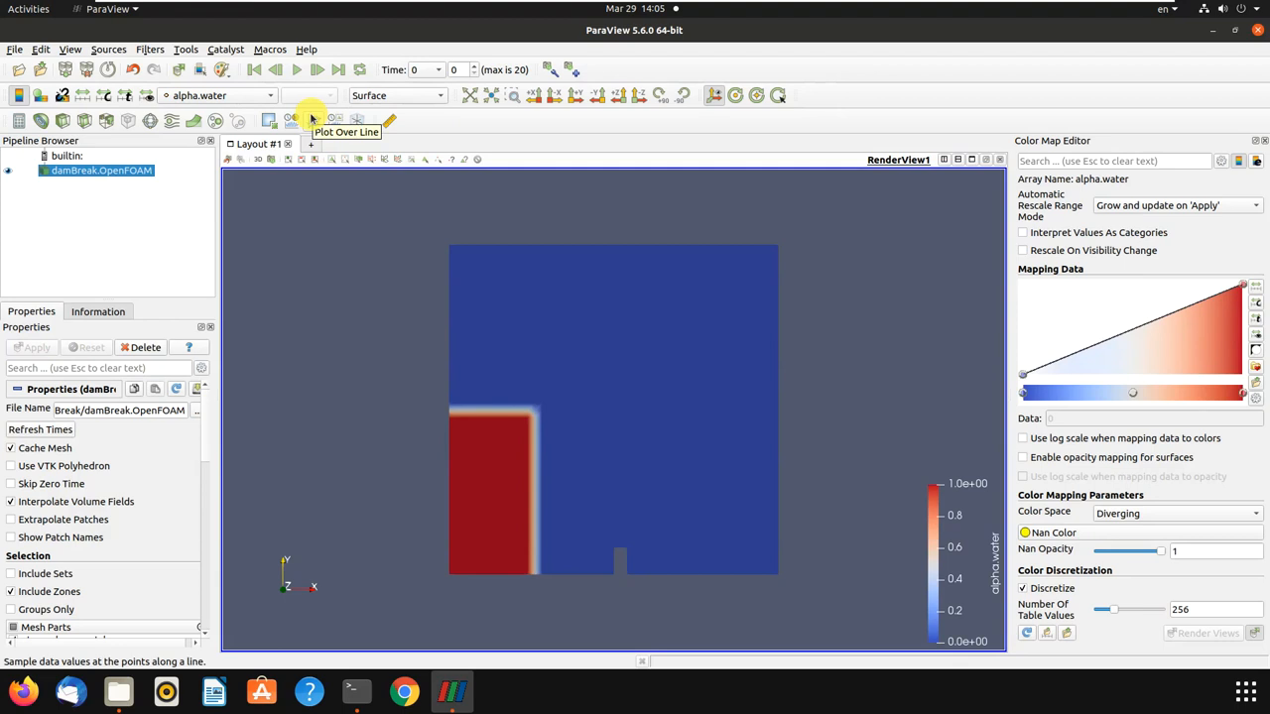
{"action": "mouse_move", "coordinate": [311, 119]}
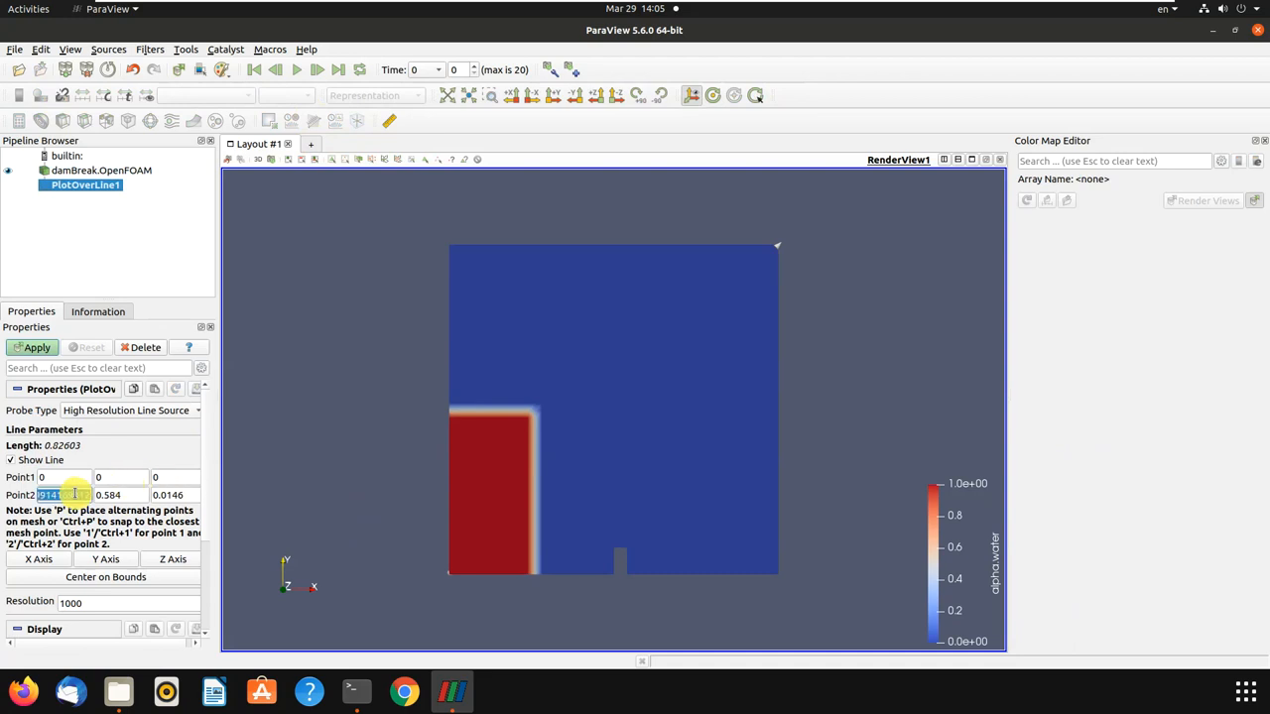
Set the PlotOverLine probe from 0 0 0 to 0 0.584 0.0146 and apply it
{"action": "type", "text": "0.0"}
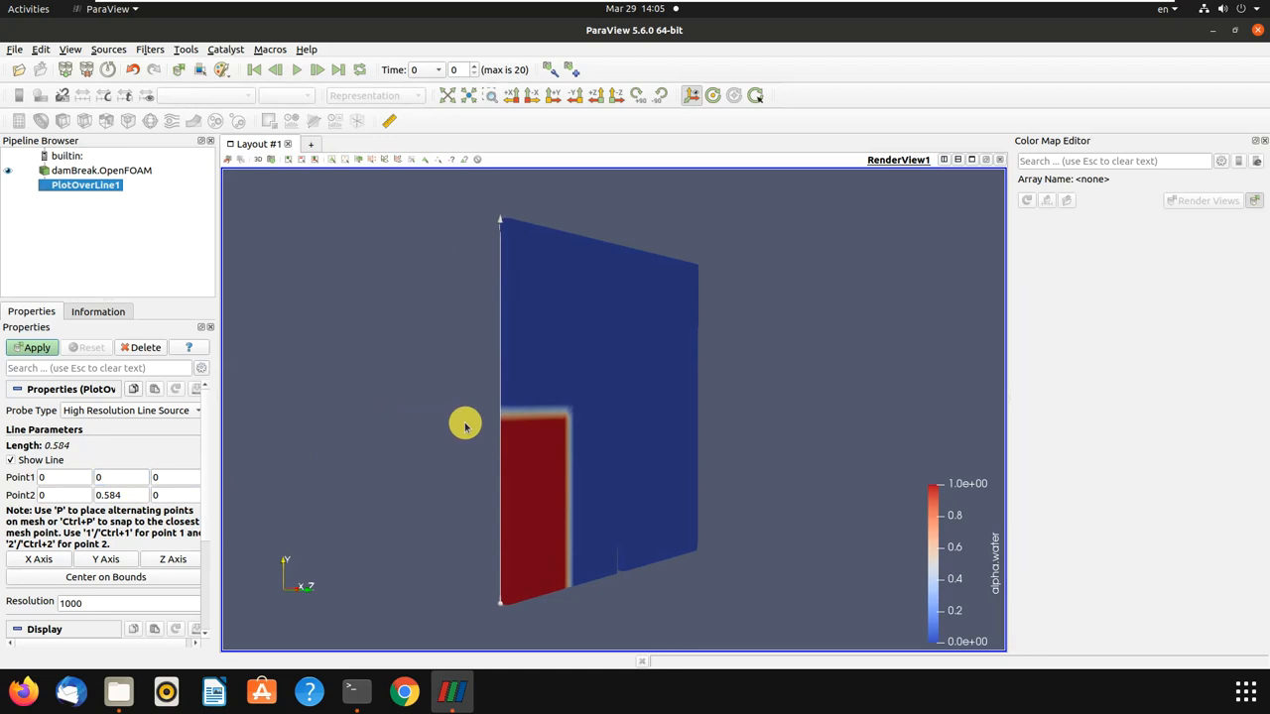
{"action": "left_click", "coordinate": [36, 347]}
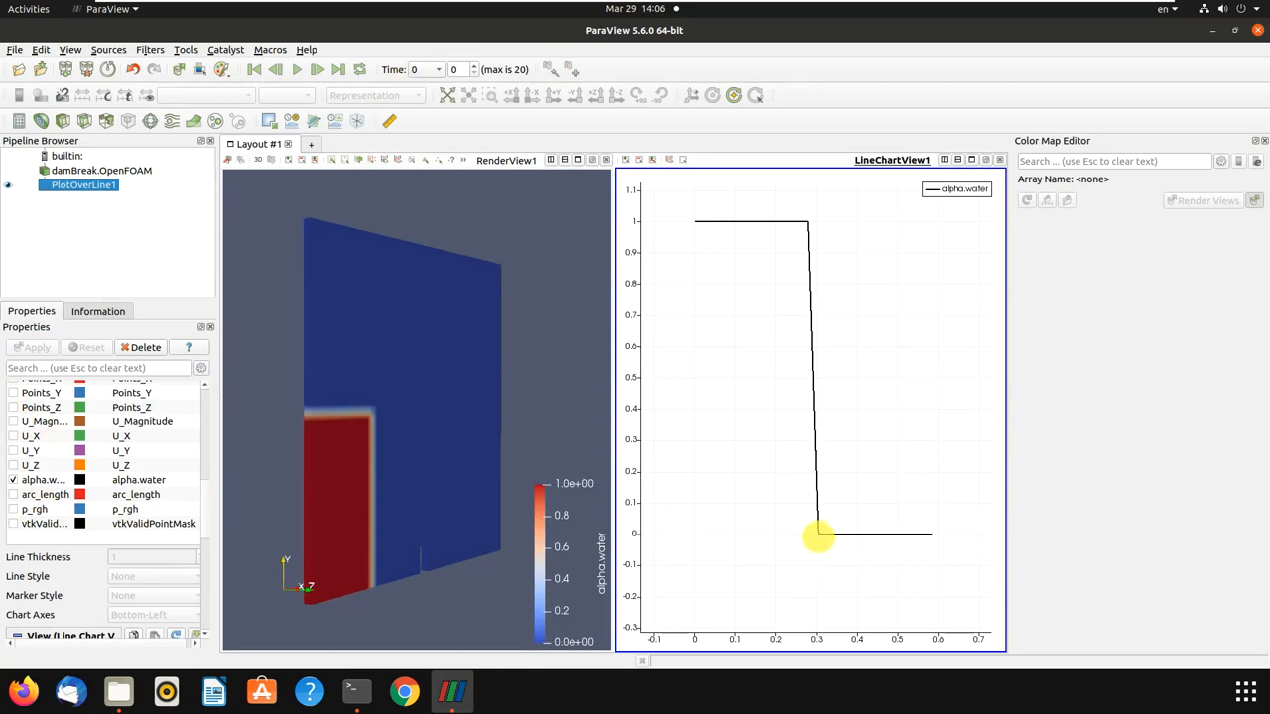
{"action": "mouse_move", "coordinate": [817, 536]}
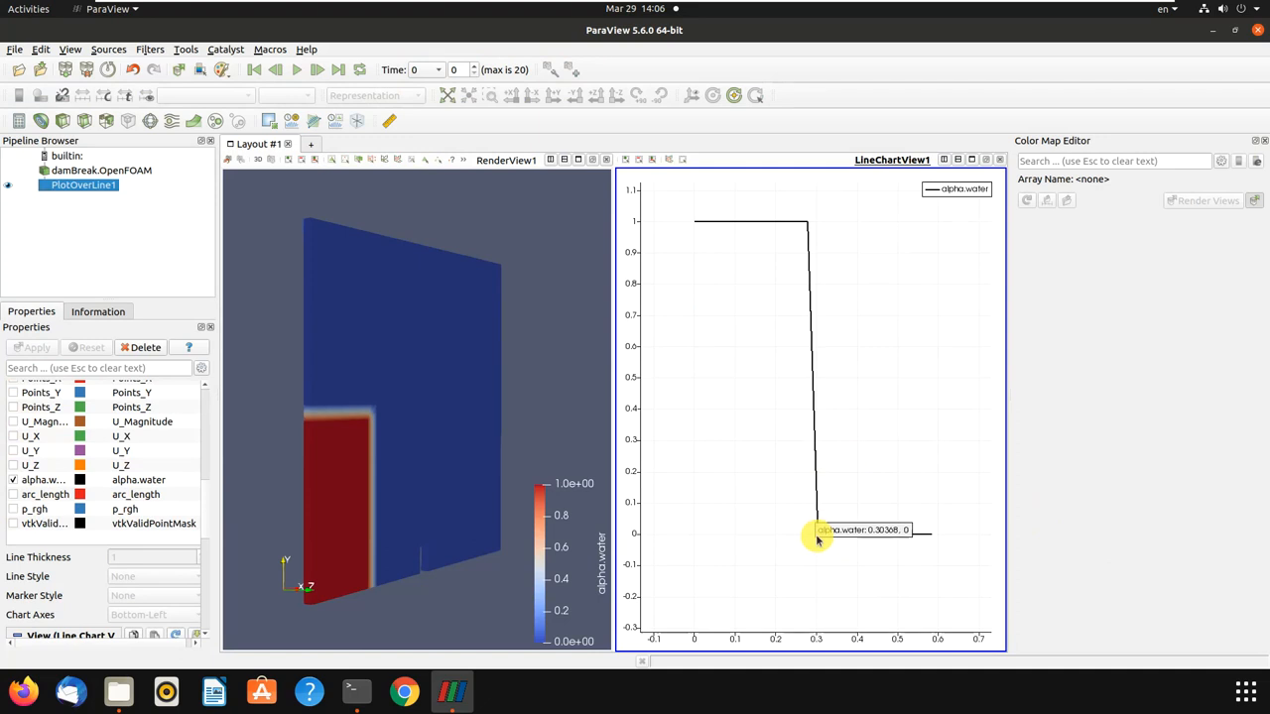
{"action": "mouse_move", "coordinate": [821, 540]}
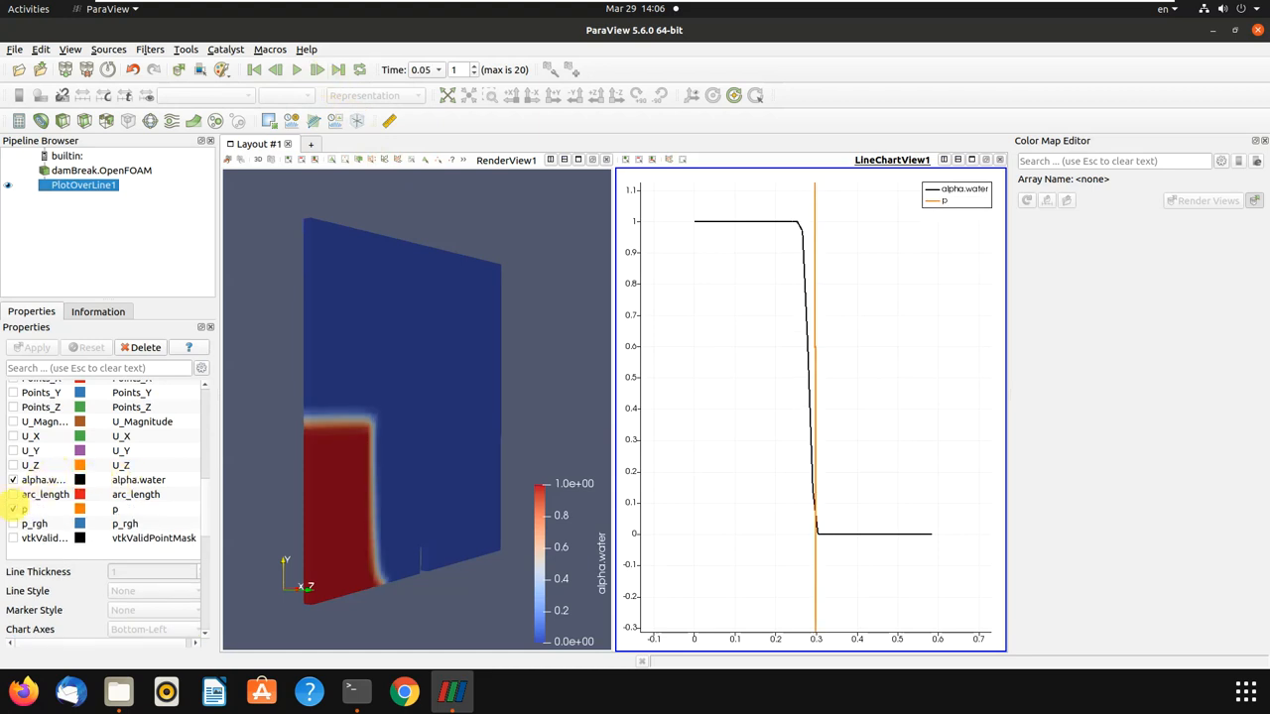
Add p to the series plotted in the alpha.water line chart
{"action": "left_click", "coordinate": [830, 698]}
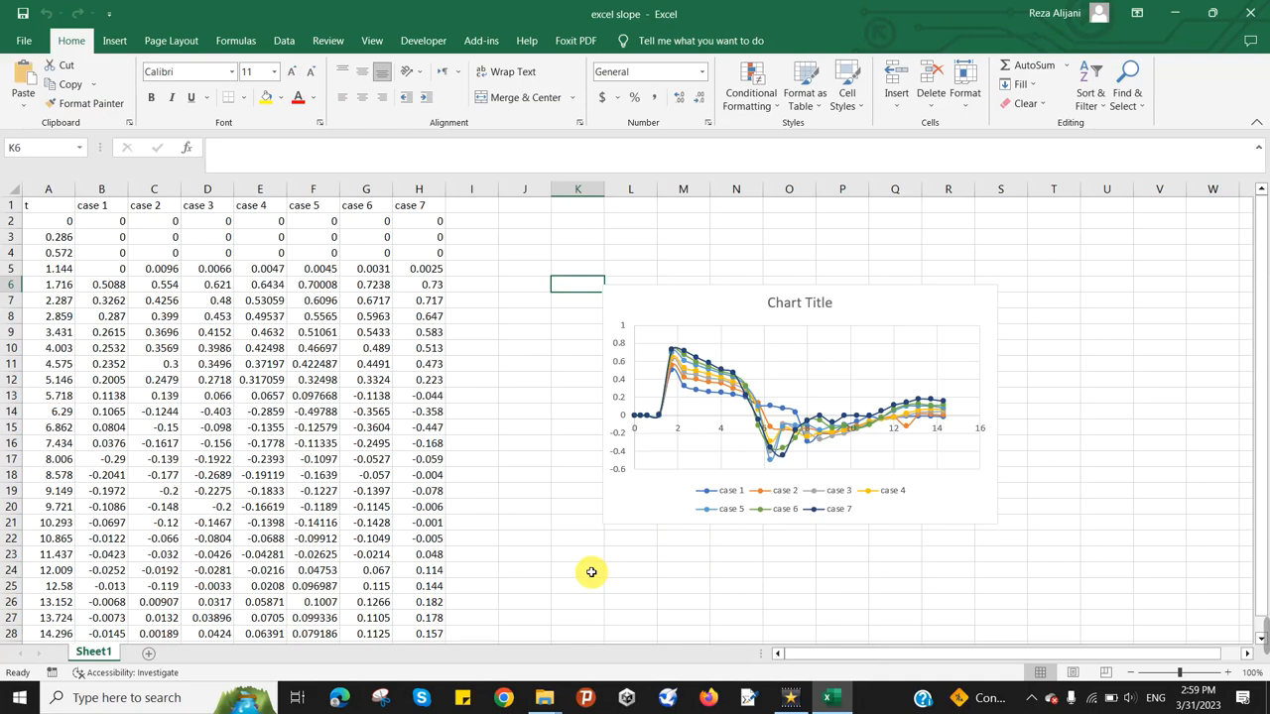
{"action": "mouse_move", "coordinate": [634, 556]}
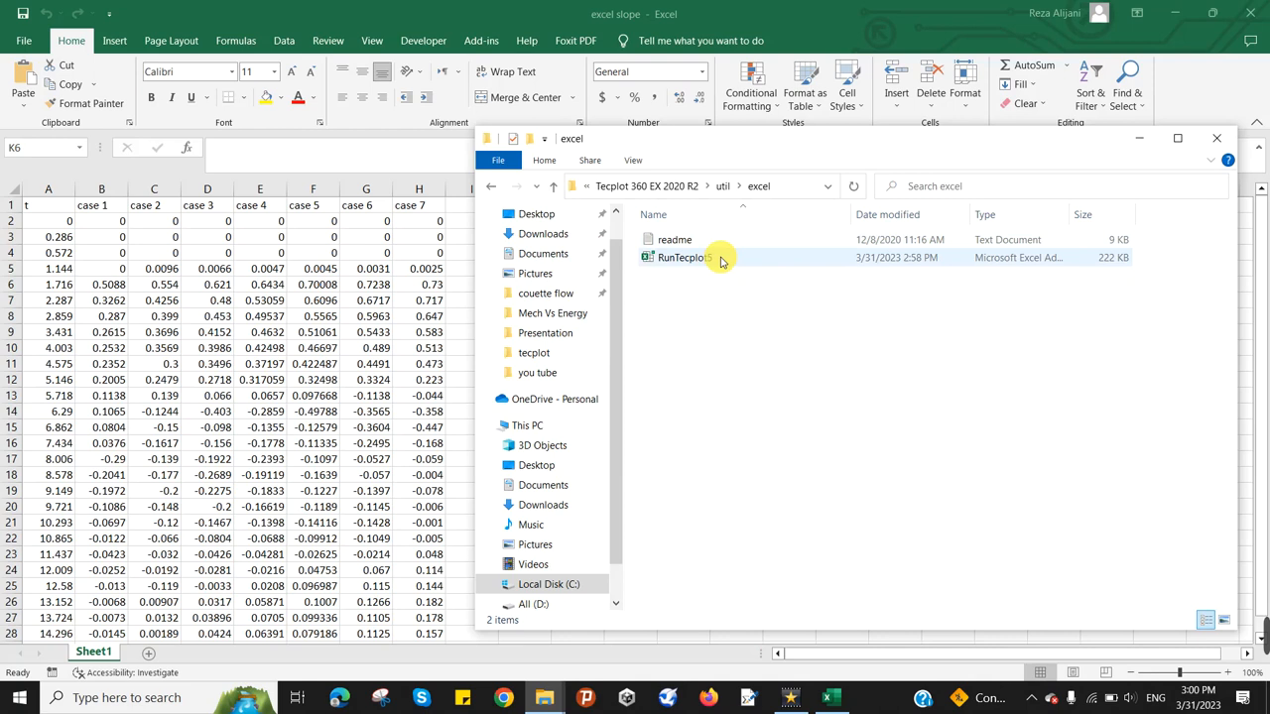
{"action": "mouse_move", "coordinate": [734, 258]}
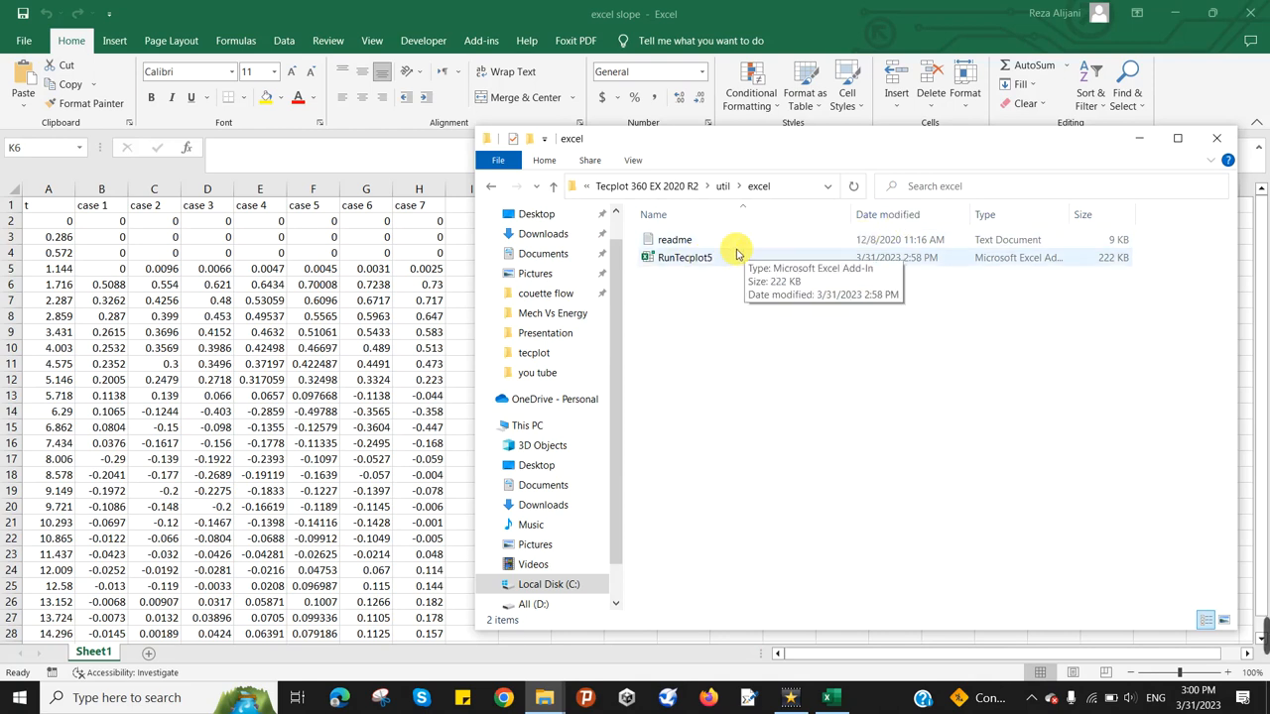
Check the options for the RunTecplot5 add-in file in Tecplot's util excel folder
{"action": "right_click", "coordinate": [682, 258]}
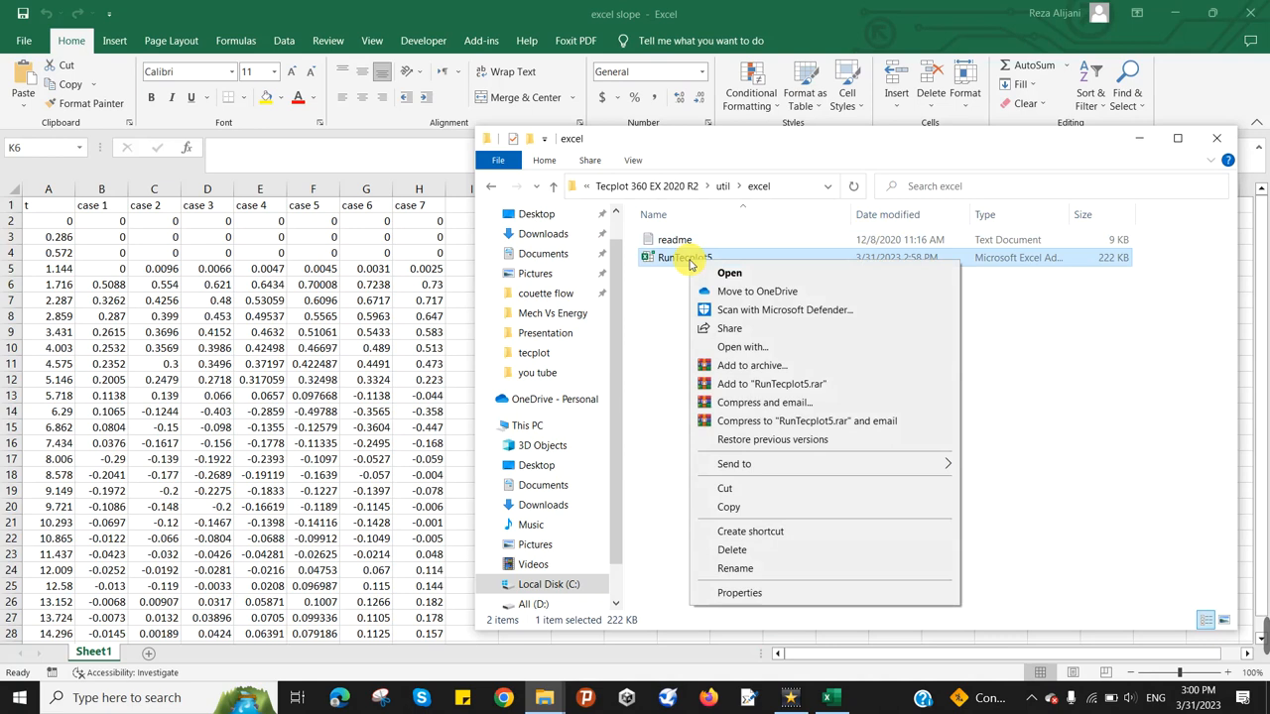
{"action": "left_click", "coordinate": [1008, 358]}
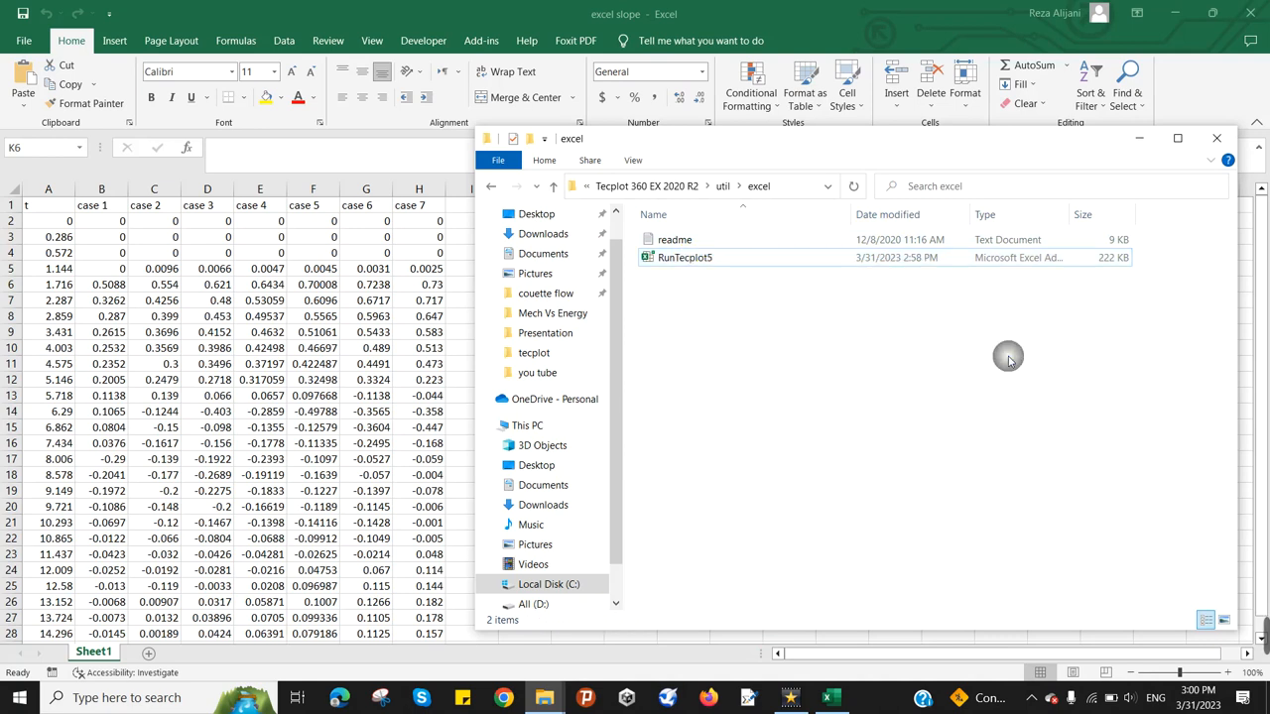
{"action": "mouse_move", "coordinate": [1218, 139]}
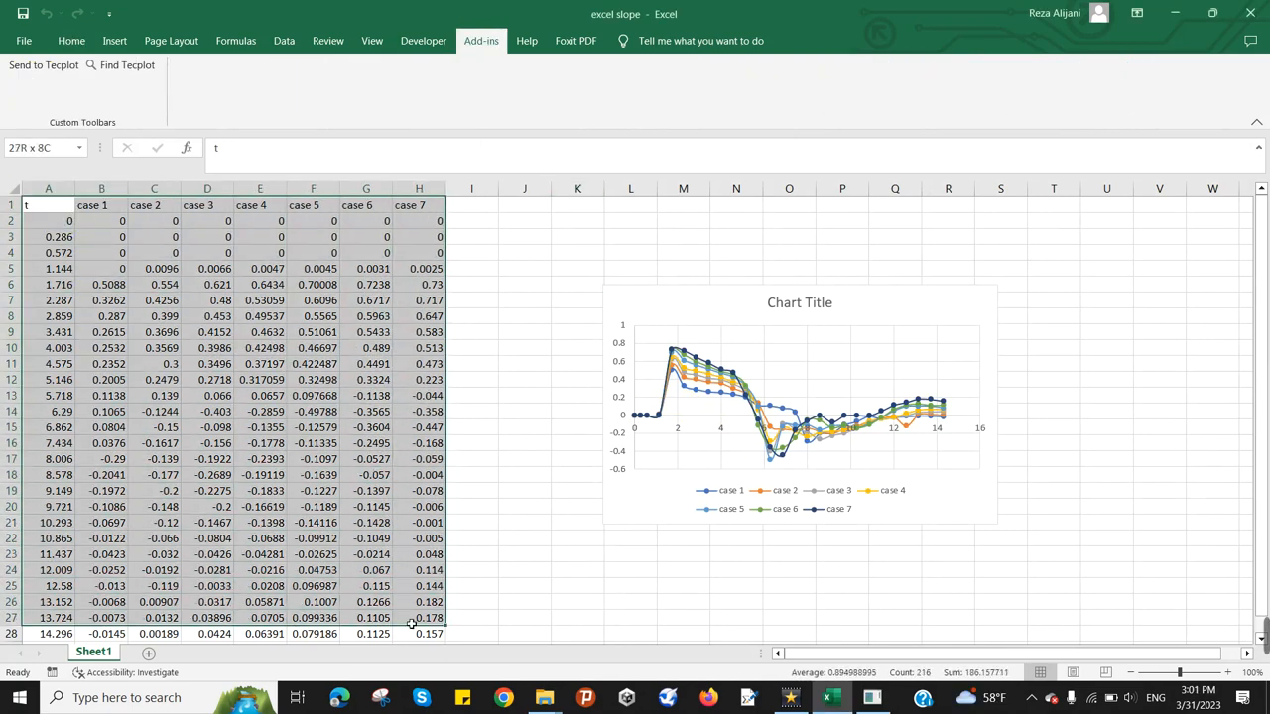
Send the A1:H28 table of t and cases 1–7 to Tecplot
{"action": "scroll", "scroll_direction": "down", "scroll_amount": 3}
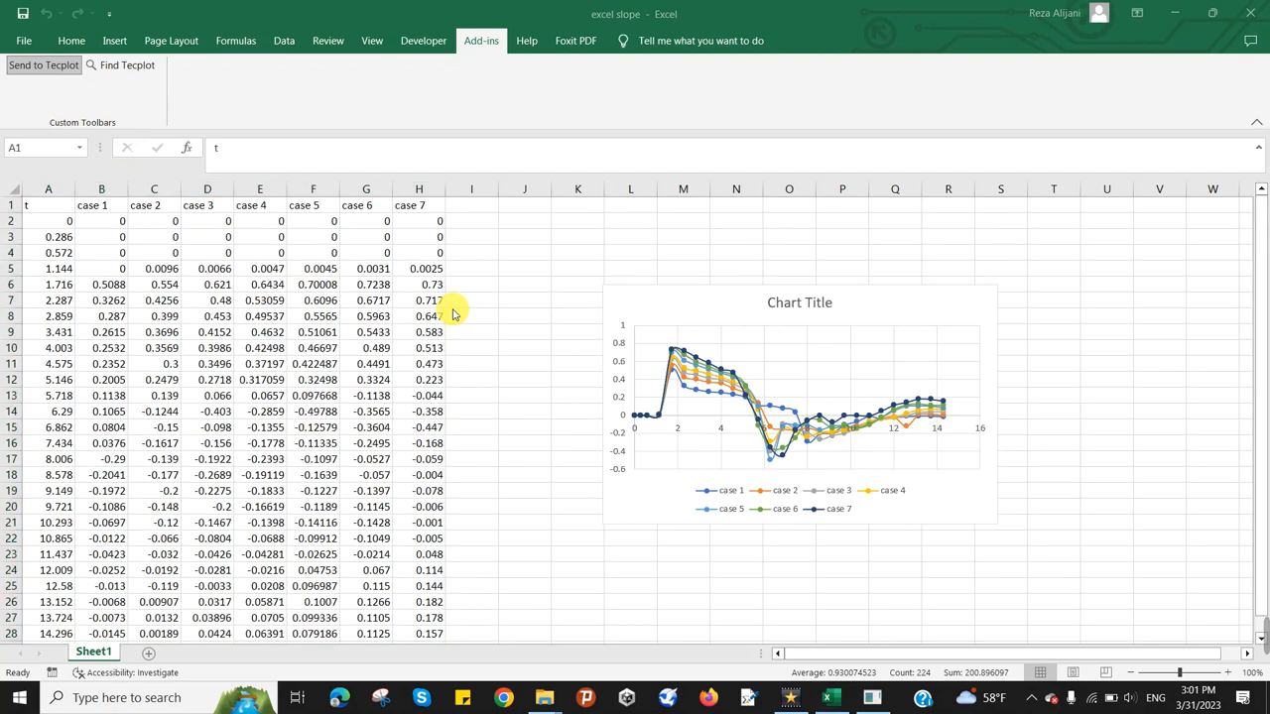
{"action": "left_click", "coordinate": [44, 63]}
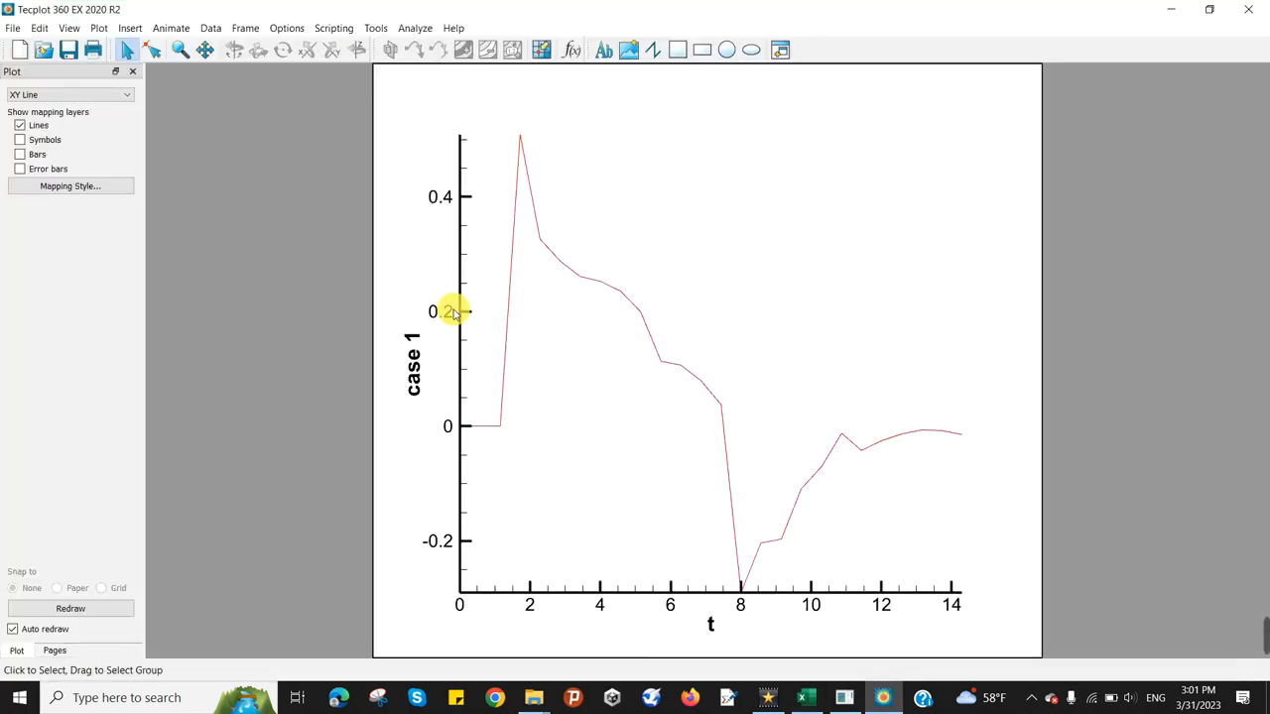
{"action": "mouse_move", "coordinate": [178, 309]}
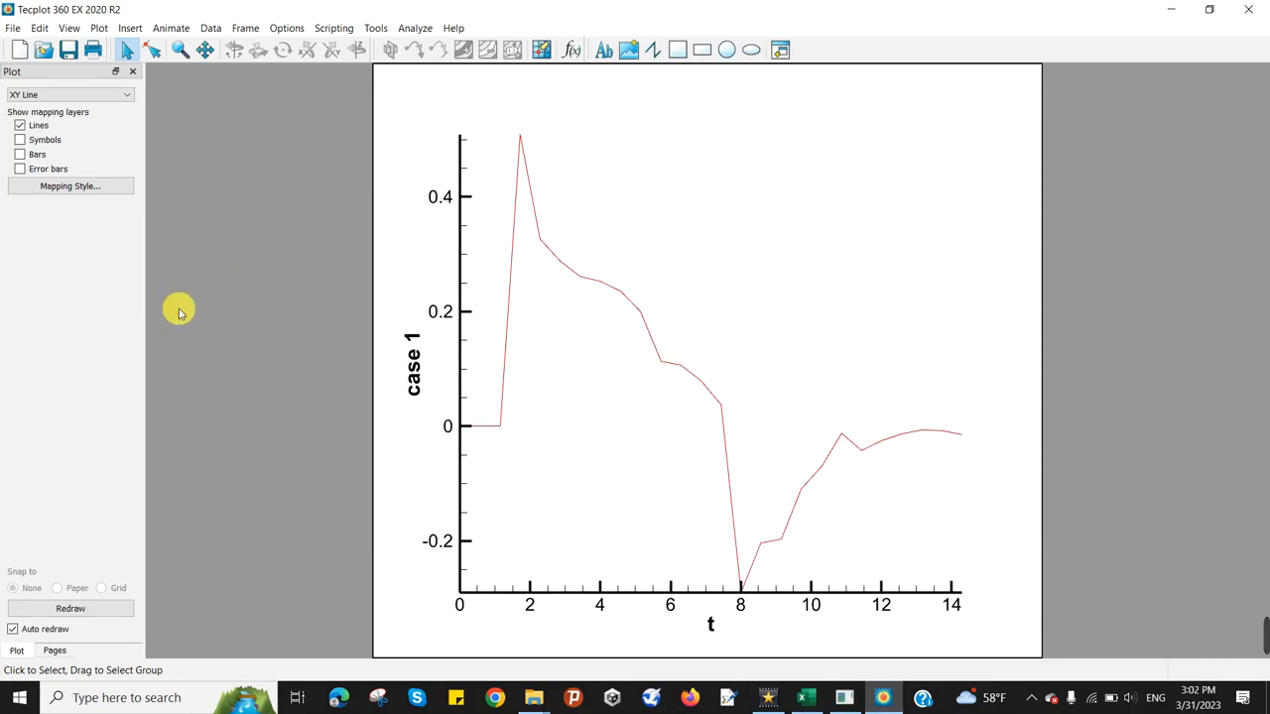
{"action": "mouse_move", "coordinate": [175, 286]}
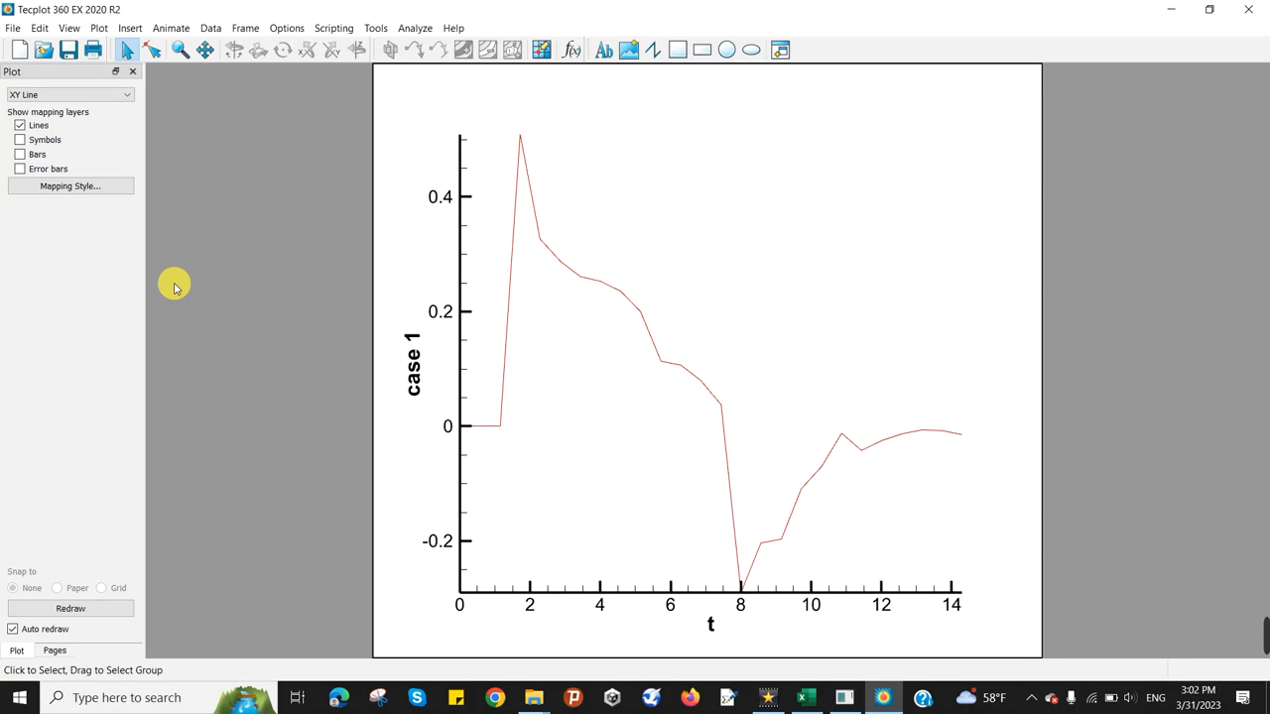
{"action": "mouse_move", "coordinate": [480, 347]}
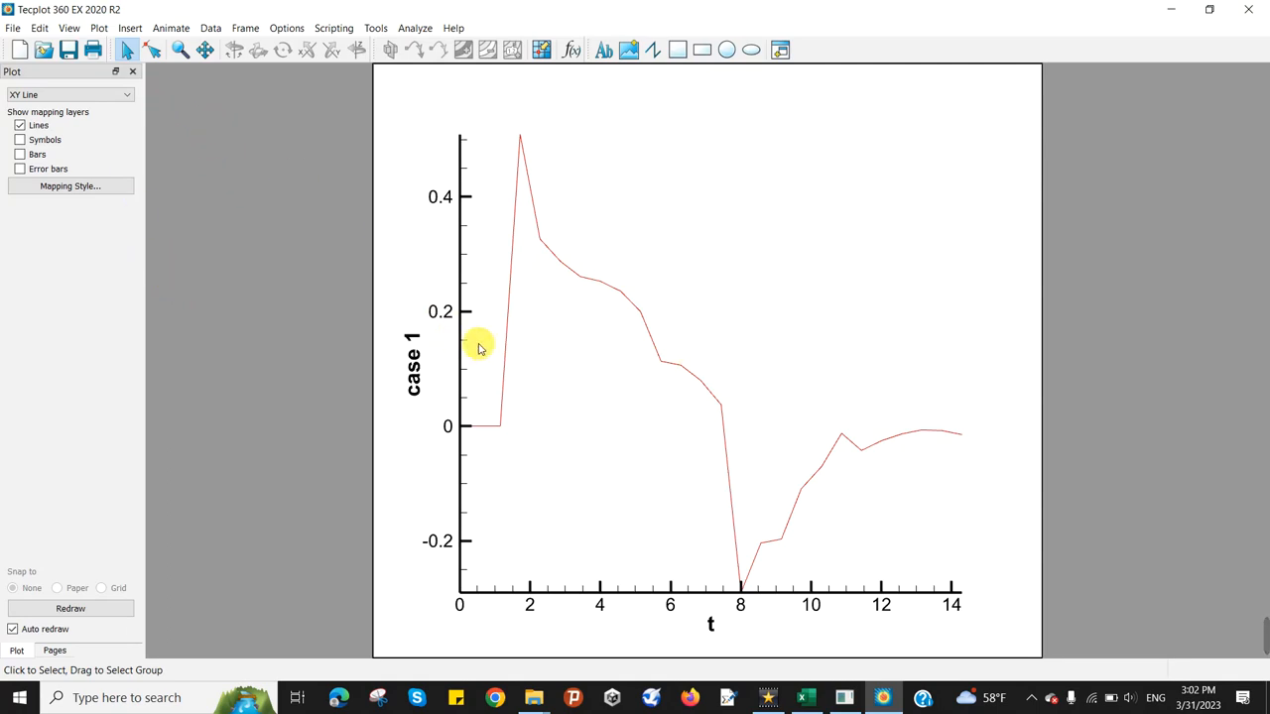
Bring up the Mapping Style settings listing each case map against t
{"action": "left_click", "coordinate": [69, 187]}
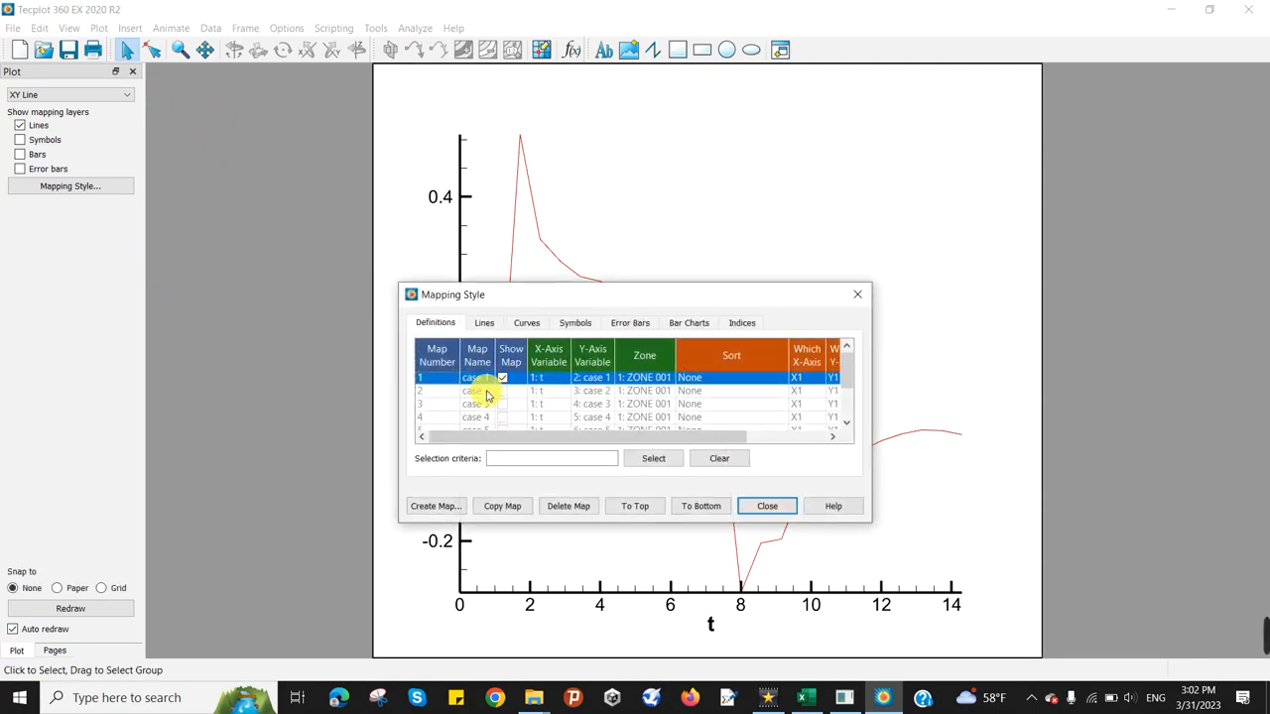